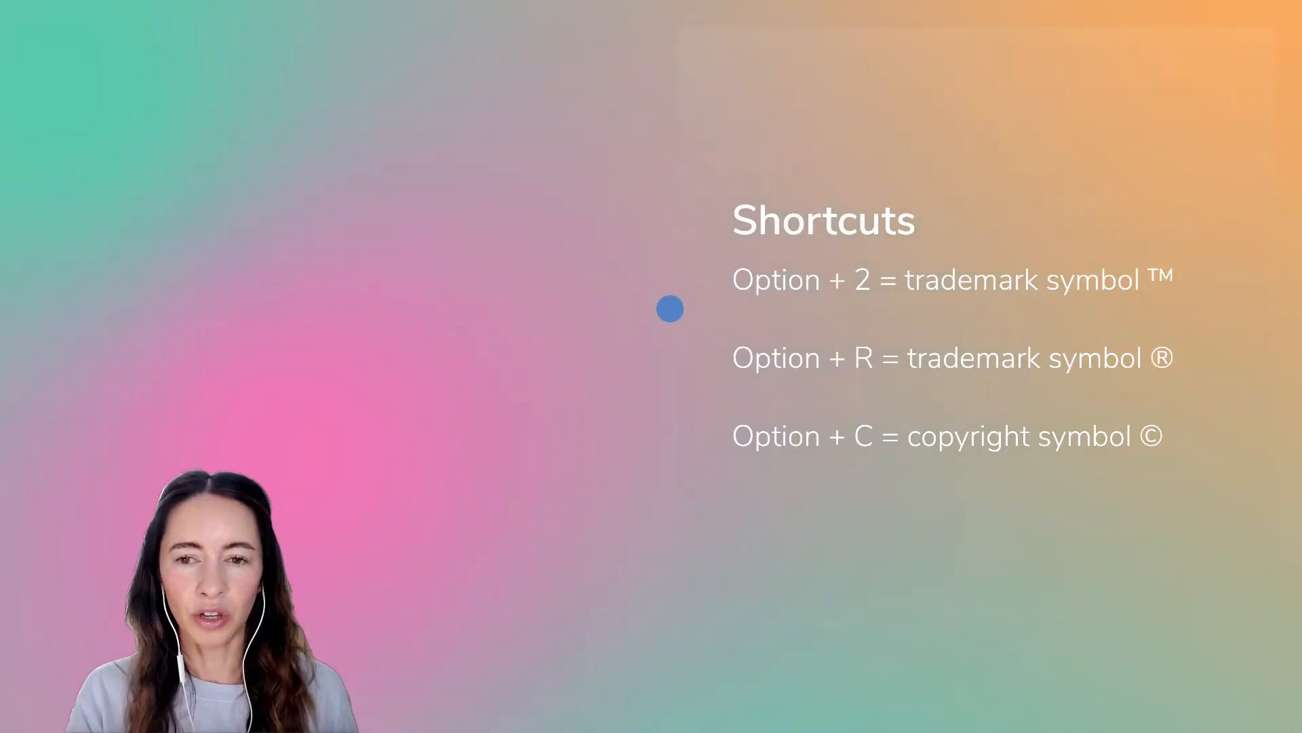
{"action": "mouse_move", "coordinate": [1148, 371]}
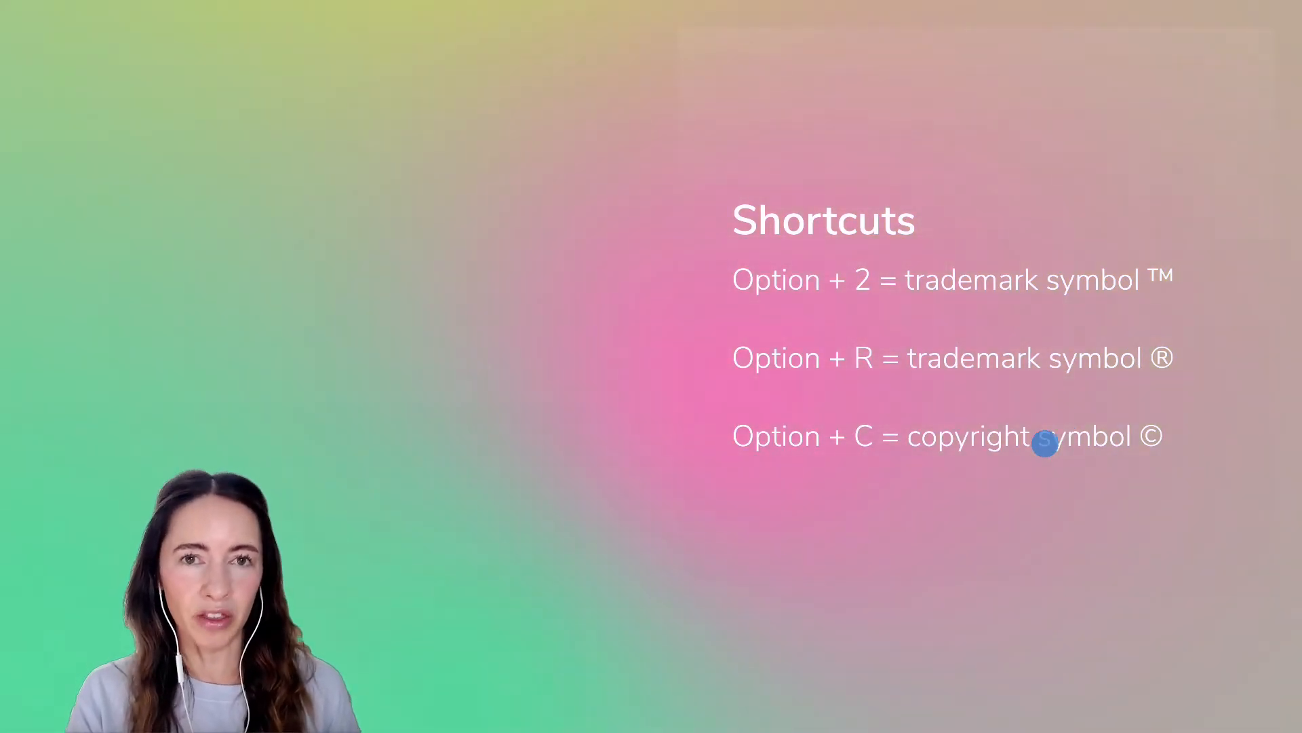
{"action": "mouse_move", "coordinate": [764, 280]}
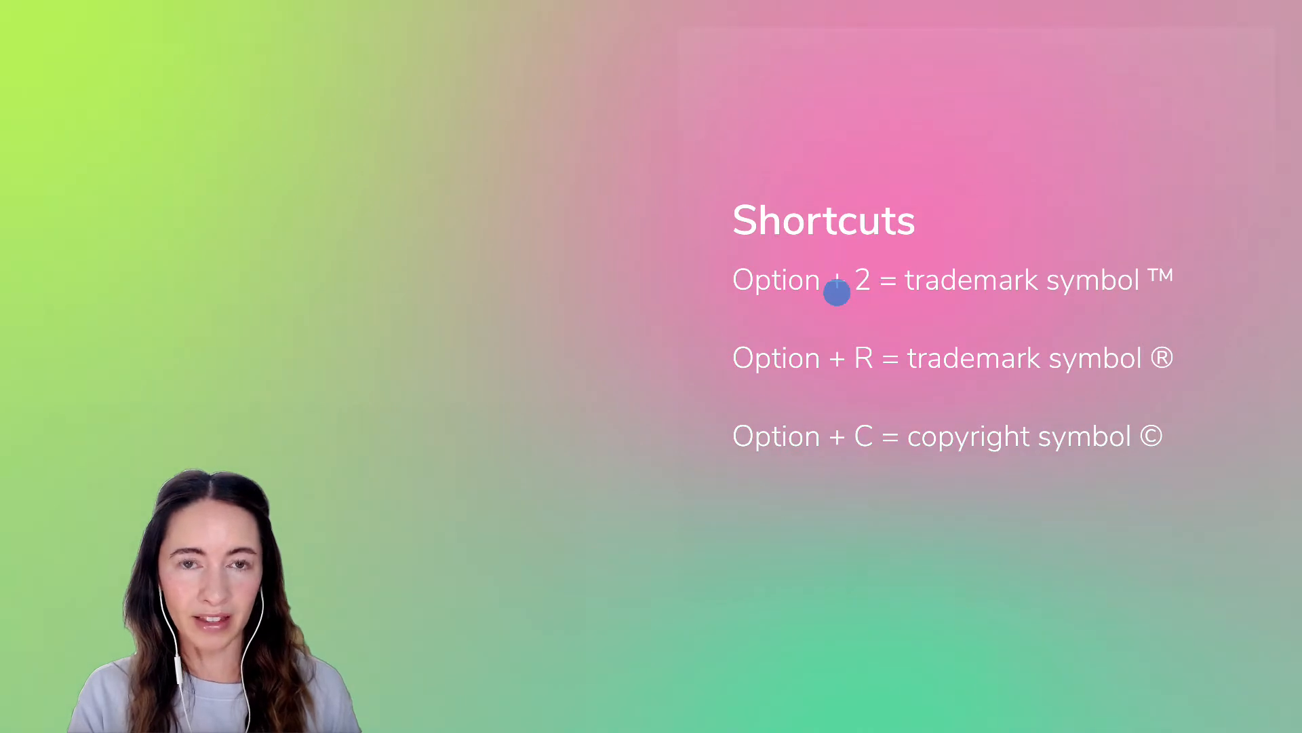
{"action": "mouse_move", "coordinate": [1184, 265]}
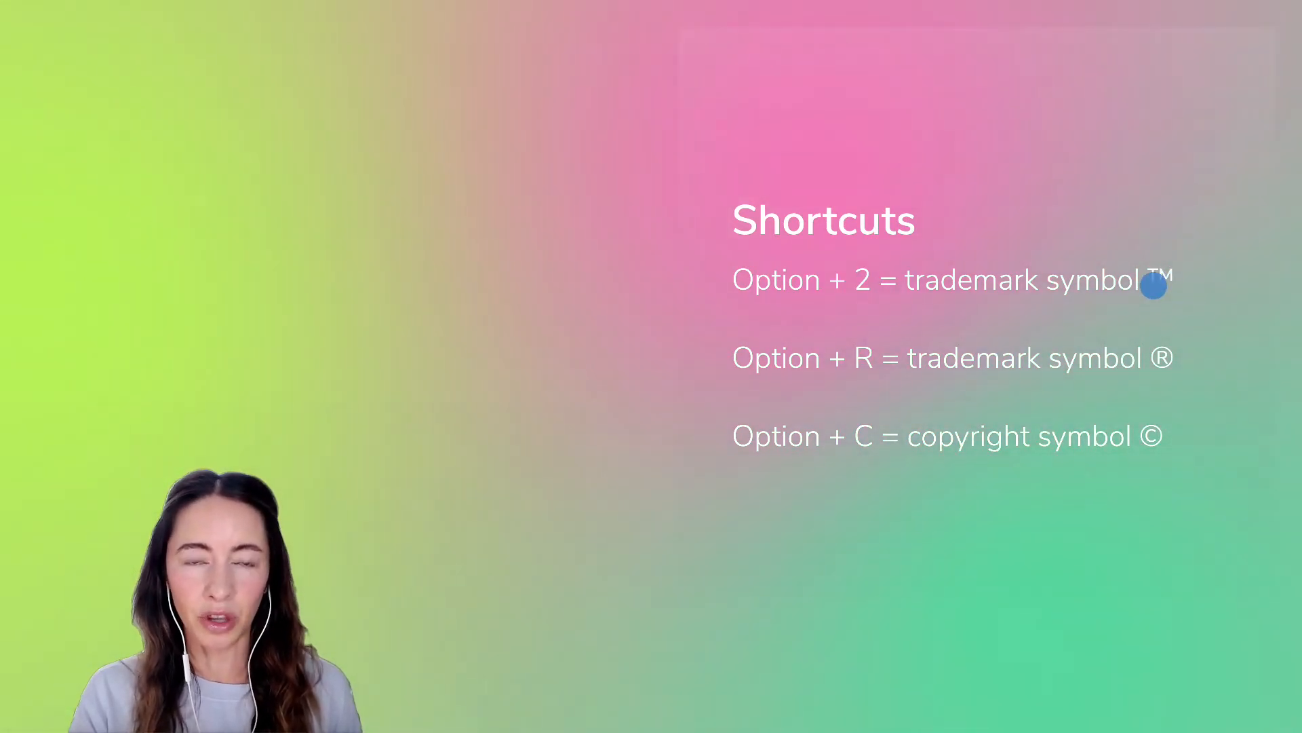
{"action": "mouse_move", "coordinate": [876, 278]}
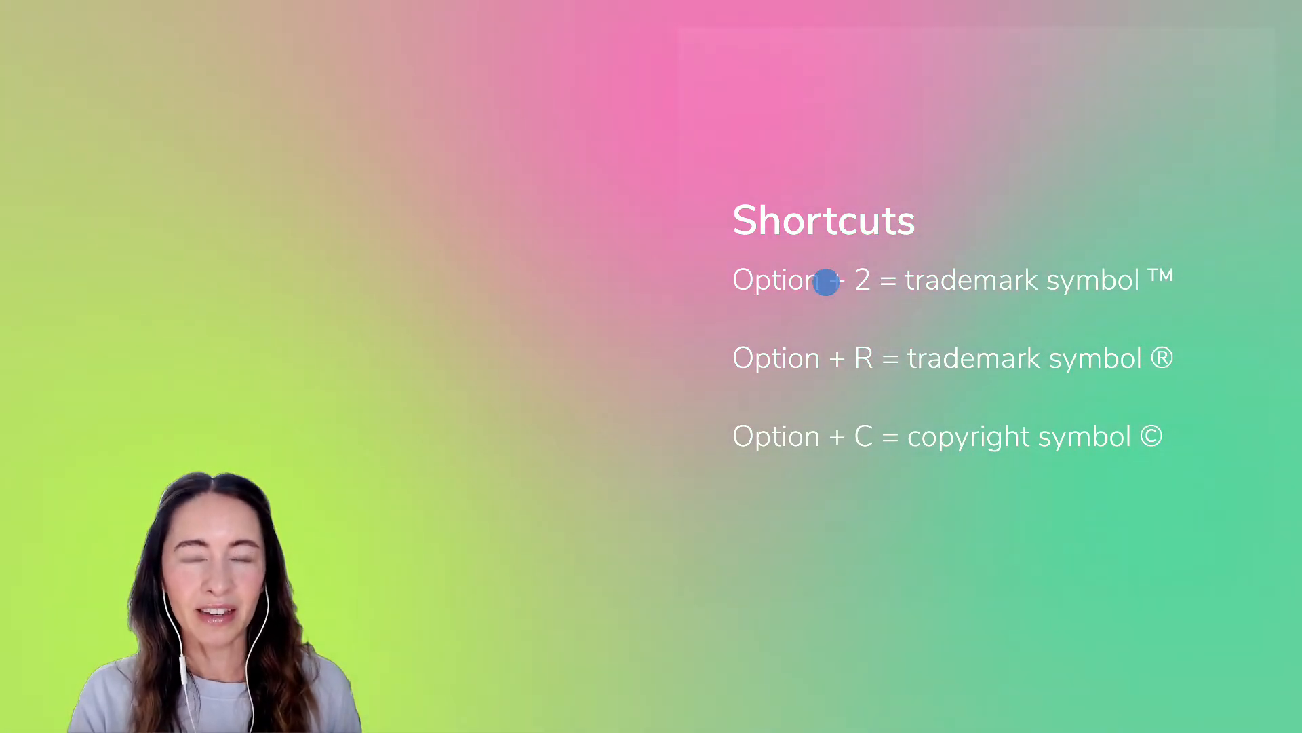
{"action": "mouse_move", "coordinate": [684, 271]}
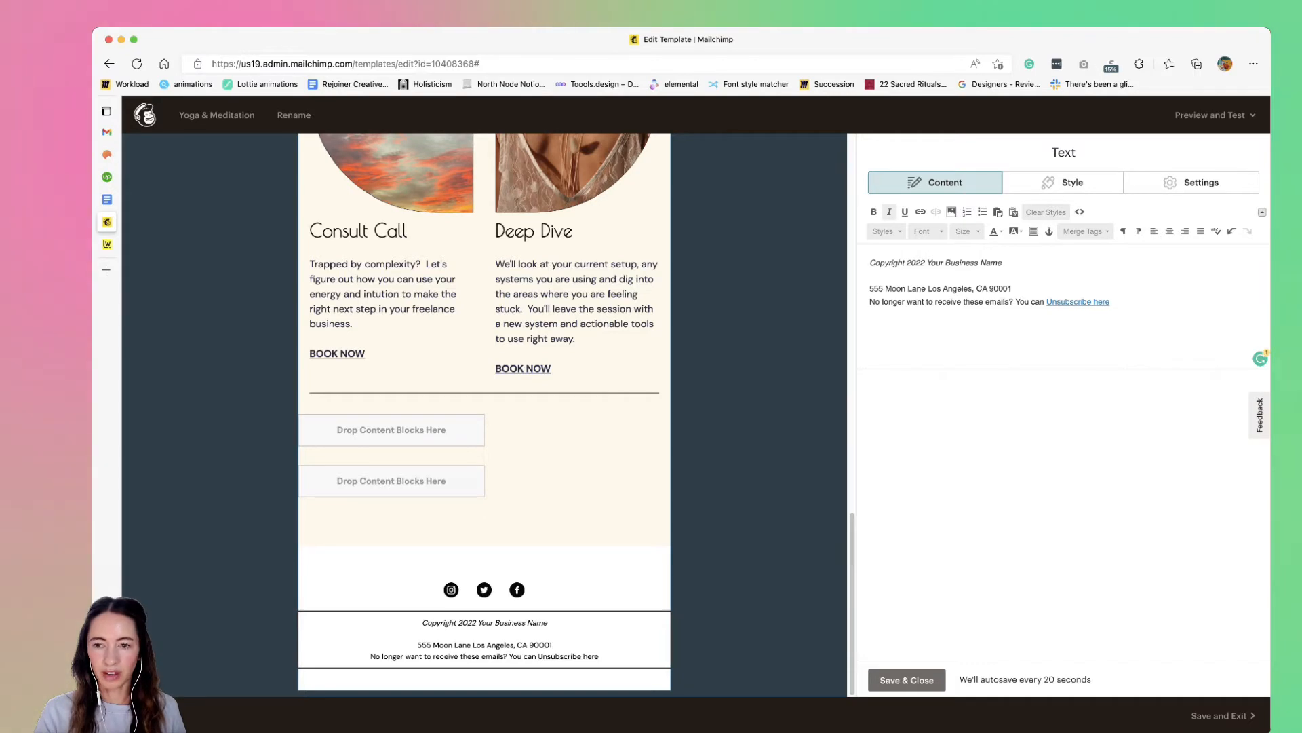
Place the cursor before 'Copyright' in the footer text and type ©
{"action": "left_click", "coordinate": [870, 263]}
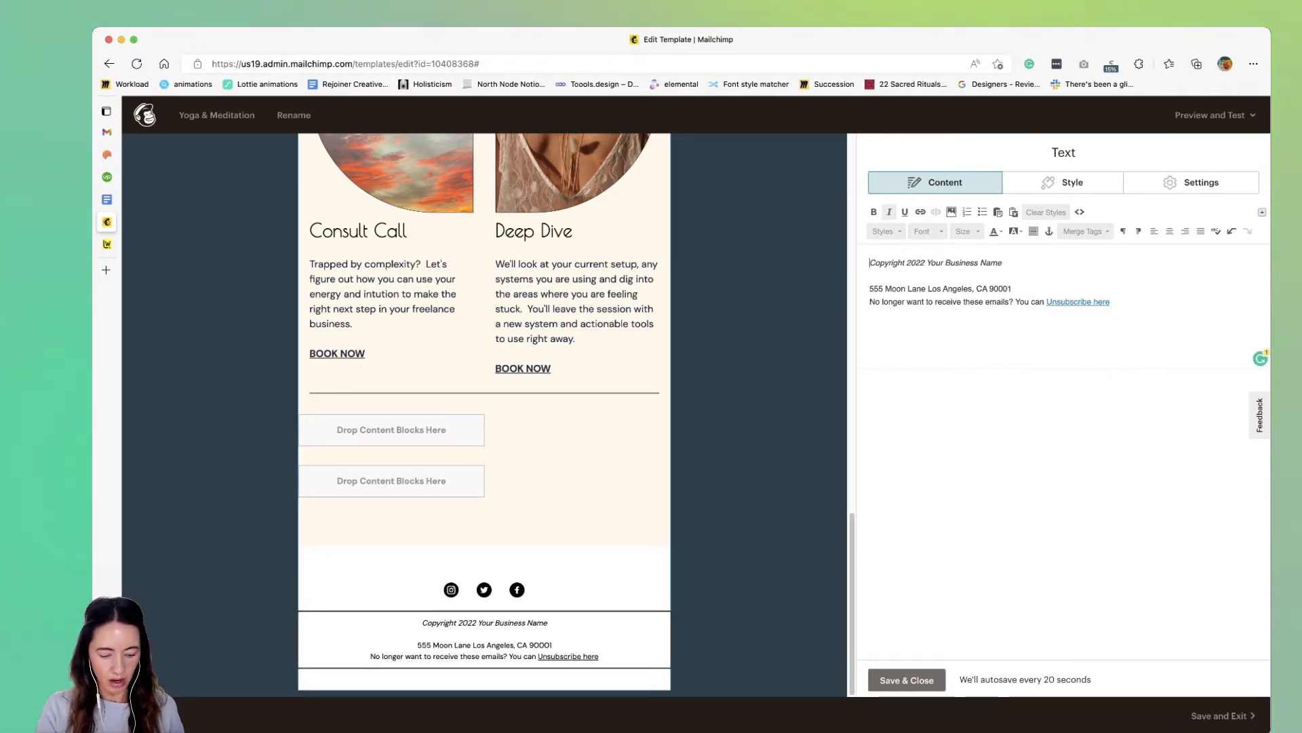
{"action": "type", "text": "©"}
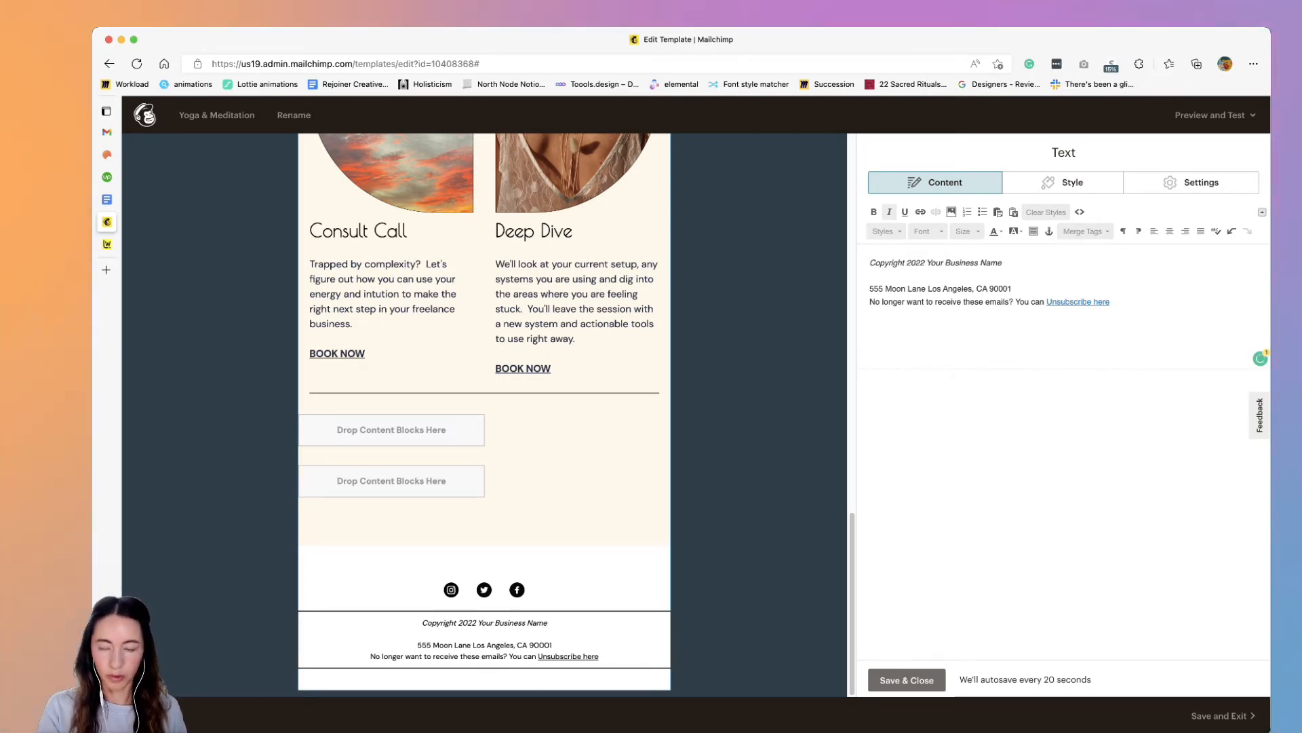
Insert © in place of 'Copyright' so the line reads '© 2022 Your Business Name'
{"action": "type", "text": "©"}
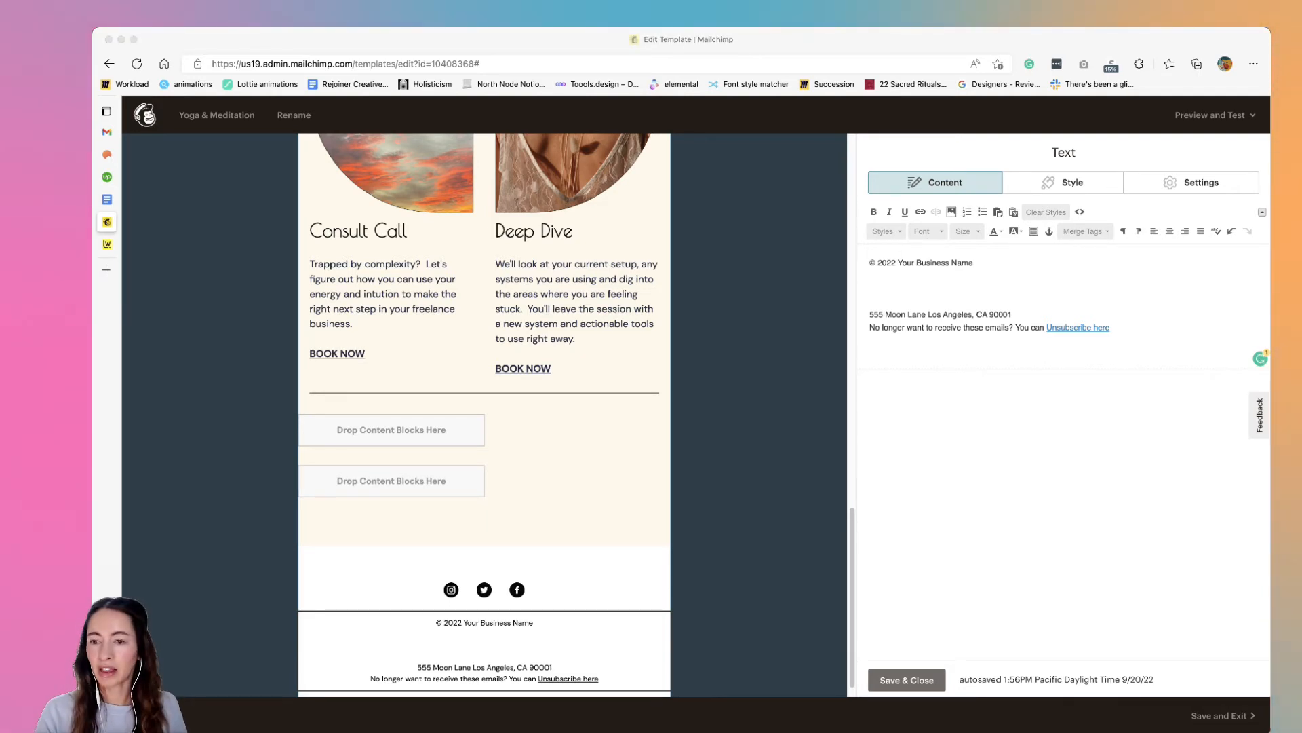
Type '© ® ™' on the empty footer line and add ™ into the address line
{"action": "left_click", "coordinate": [869, 288]}
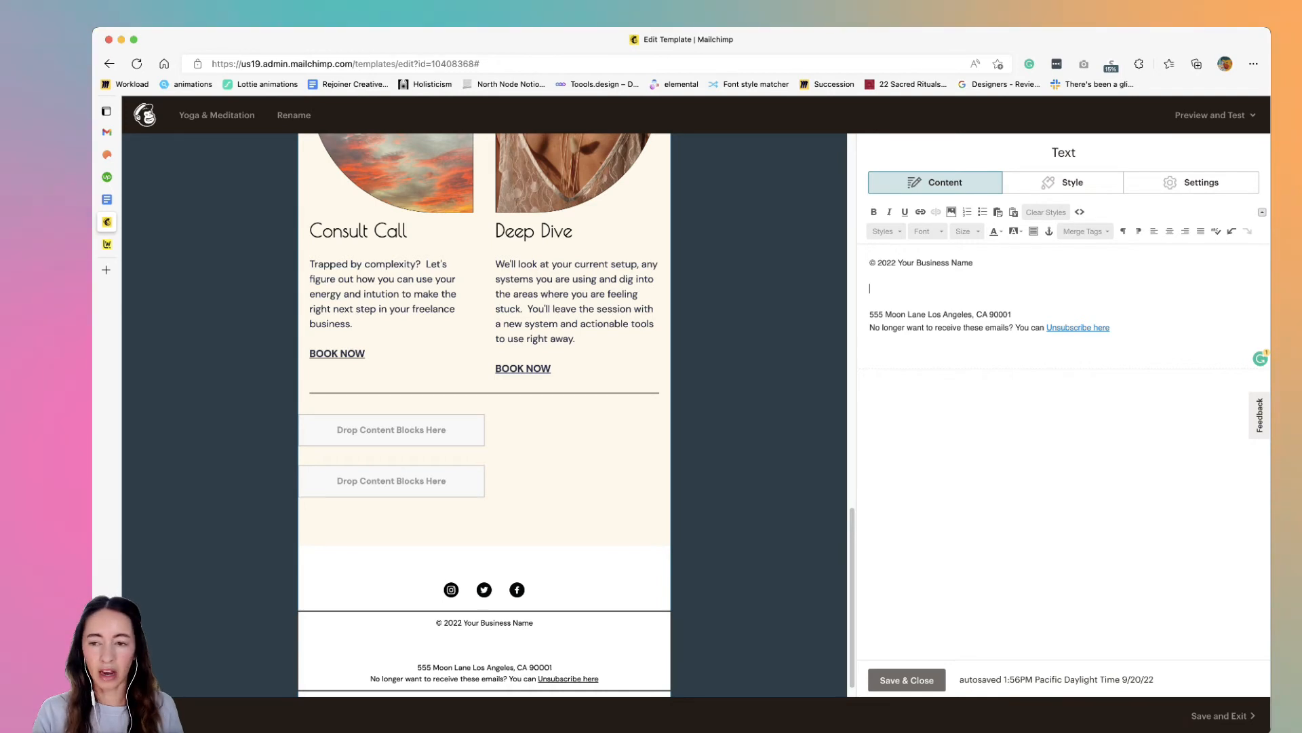
{"action": "type", "text": "© ® ™"}
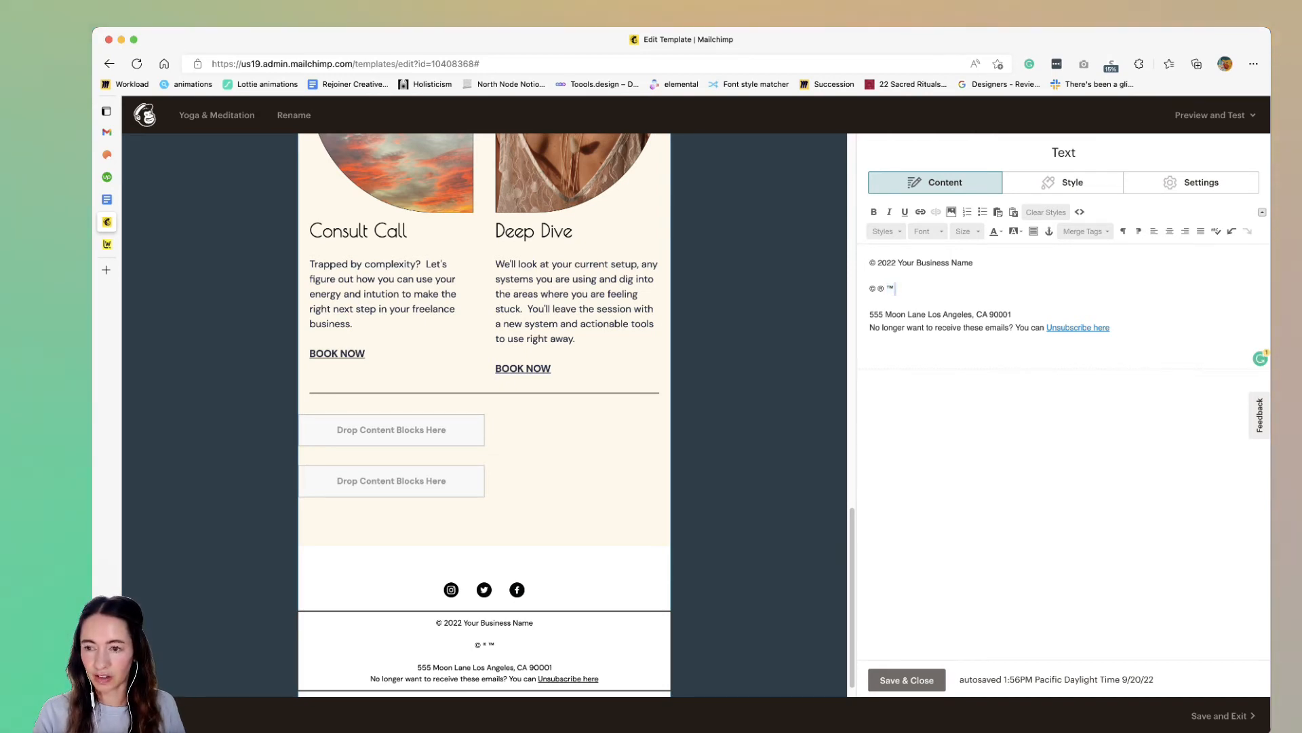
{"action": "type", "text": "™"}
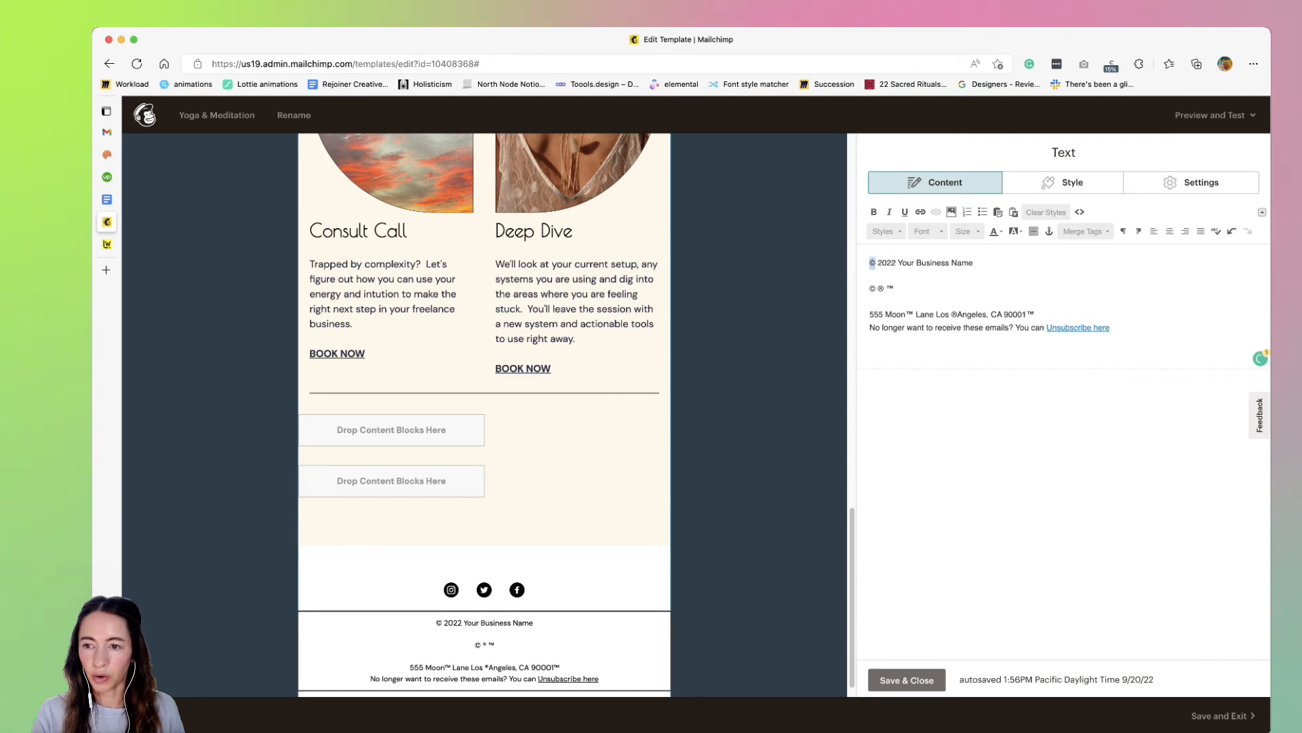
{"action": "left_click", "coordinate": [966, 231]}
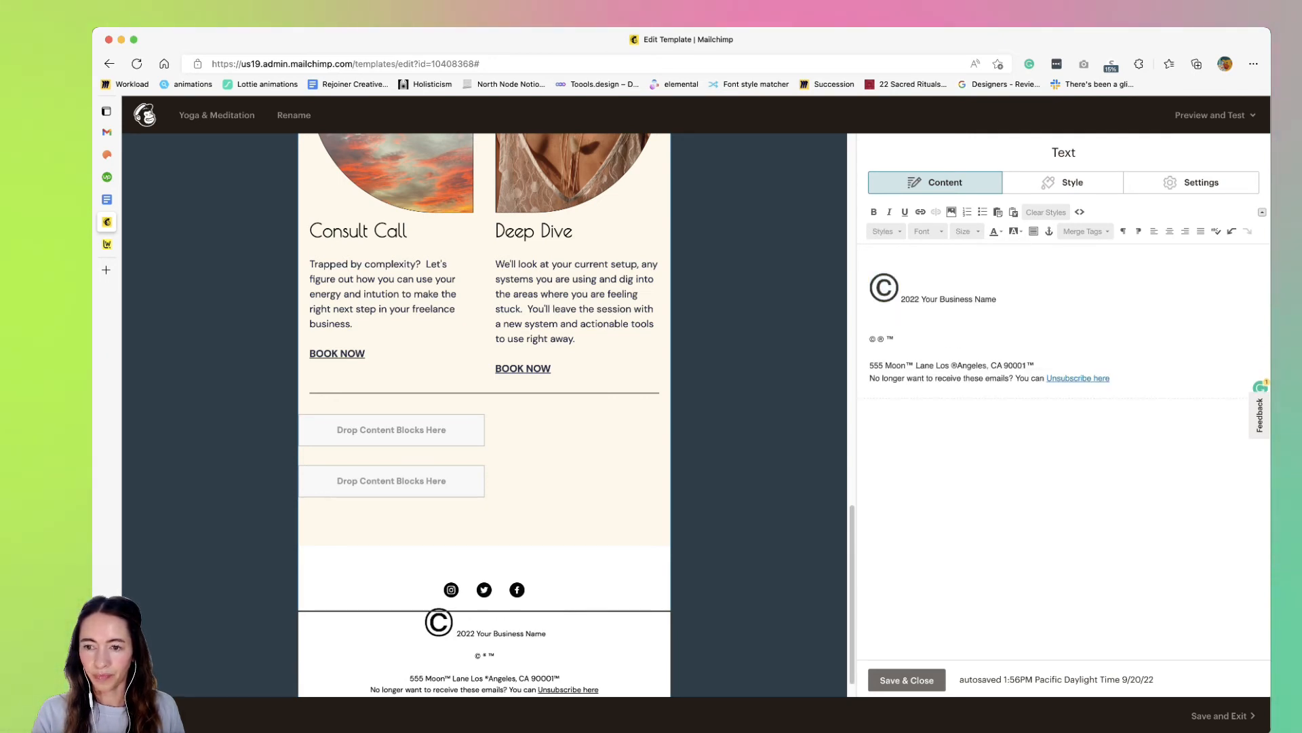
{"action": "left_click", "coordinate": [883, 287]}
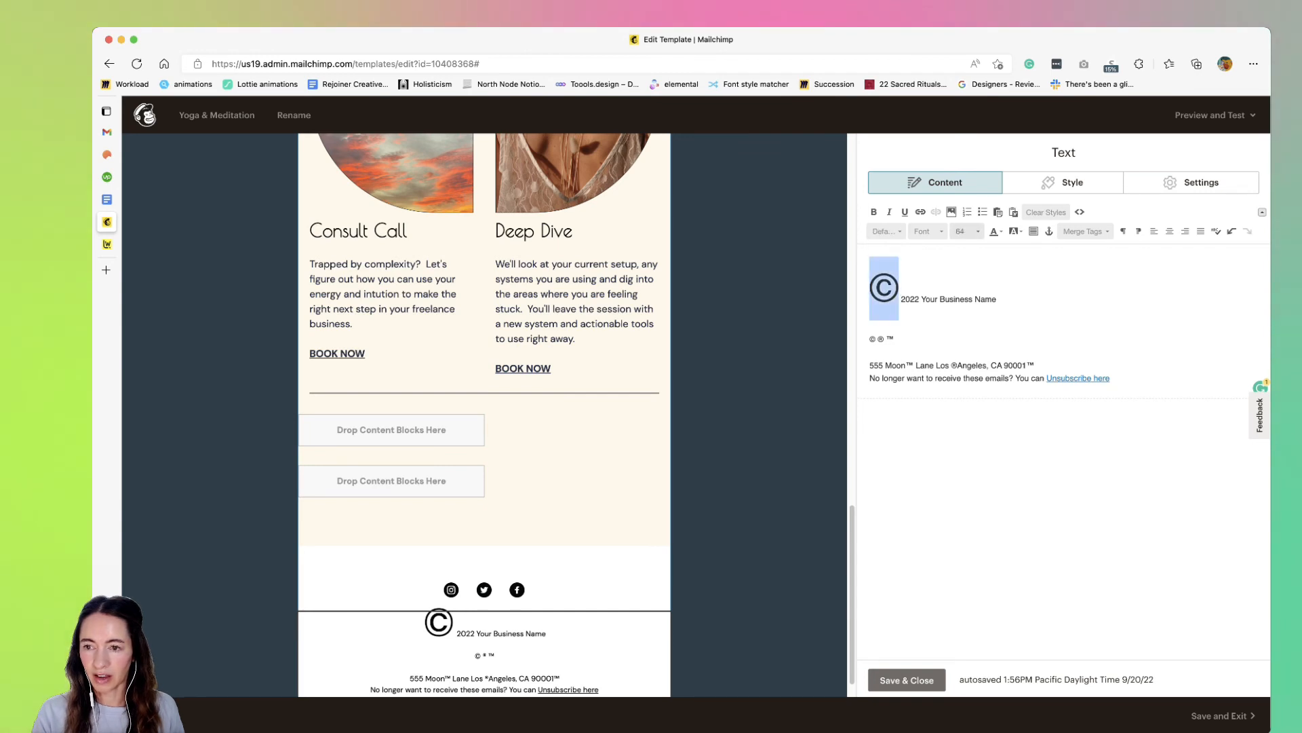
{"action": "left_click", "coordinate": [965, 231]}
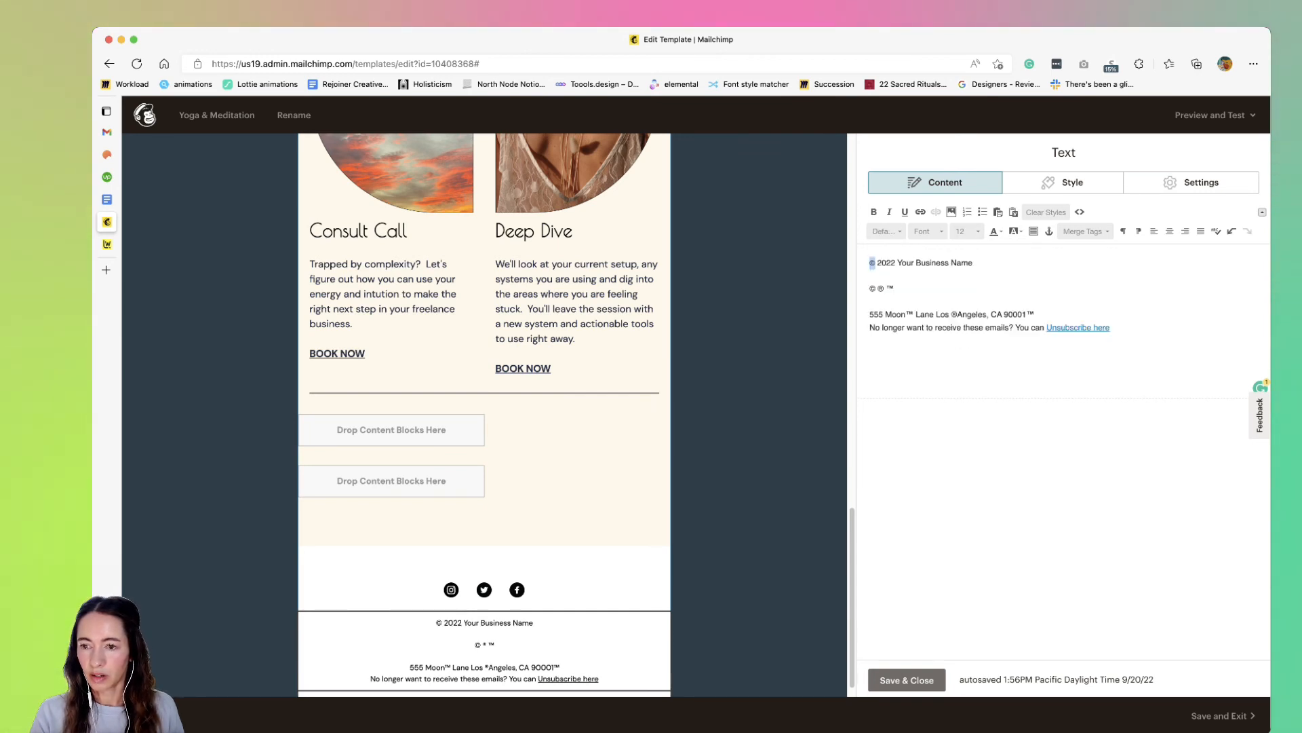